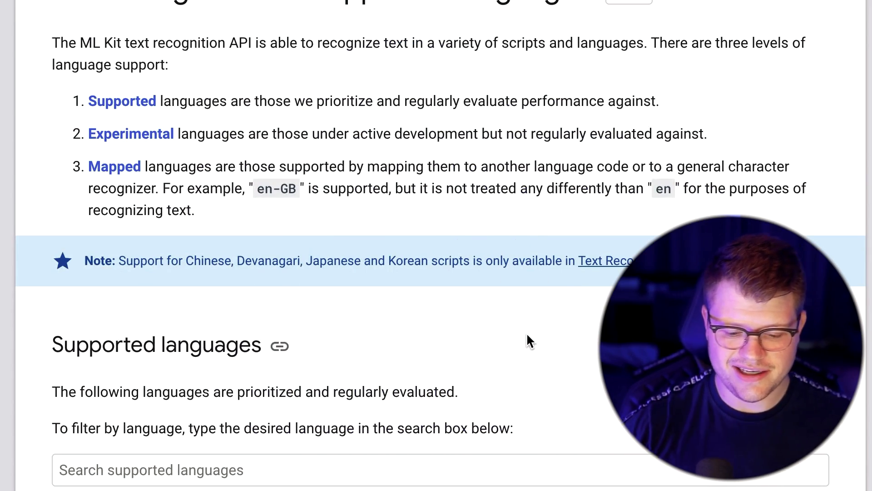
Step: Scroll through the ML Kit text recognition supported-languages tables
{"action": "scroll", "scroll_direction": "down", "scroll_amount": 3}
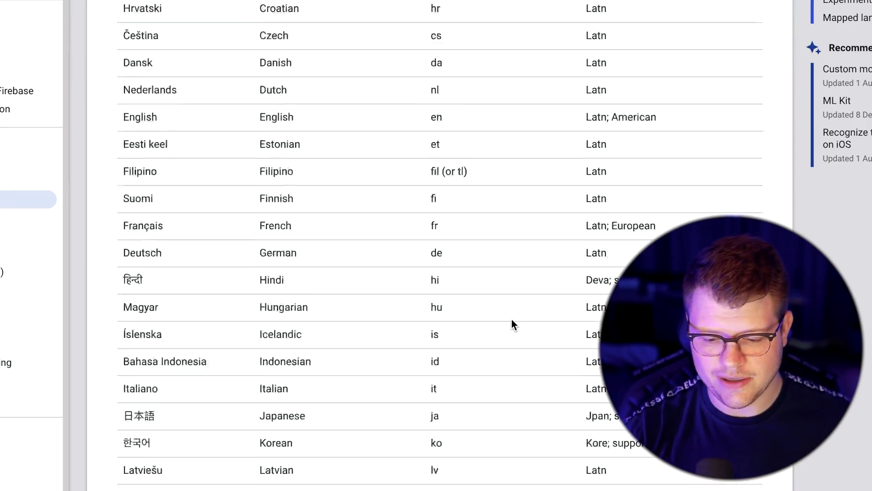
{"action": "scroll", "scroll_direction": "up", "scroll_amount": 3}
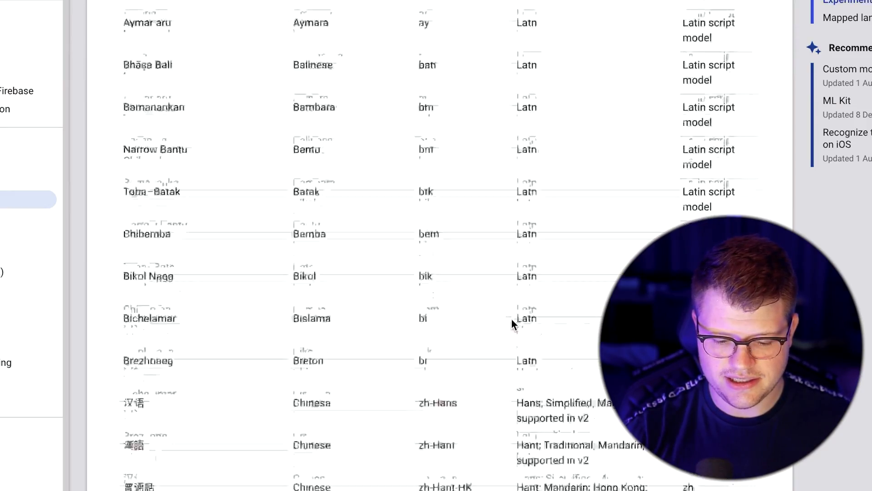
{"action": "scroll", "scroll_direction": "down", "scroll_amount": 3}
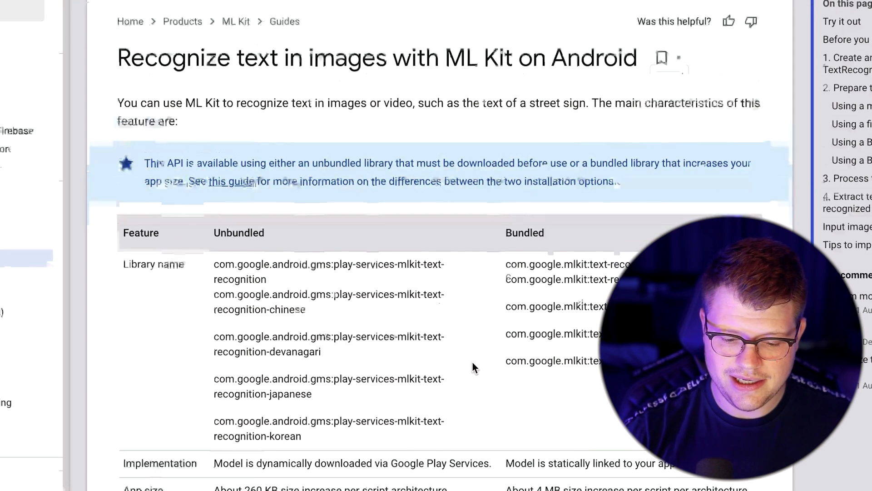
Step: Scroll the Android text recognition guide to the bundled and Play Services gradle dependency snippets
{"action": "scroll", "scroll_direction": "down", "scroll_amount": 3}
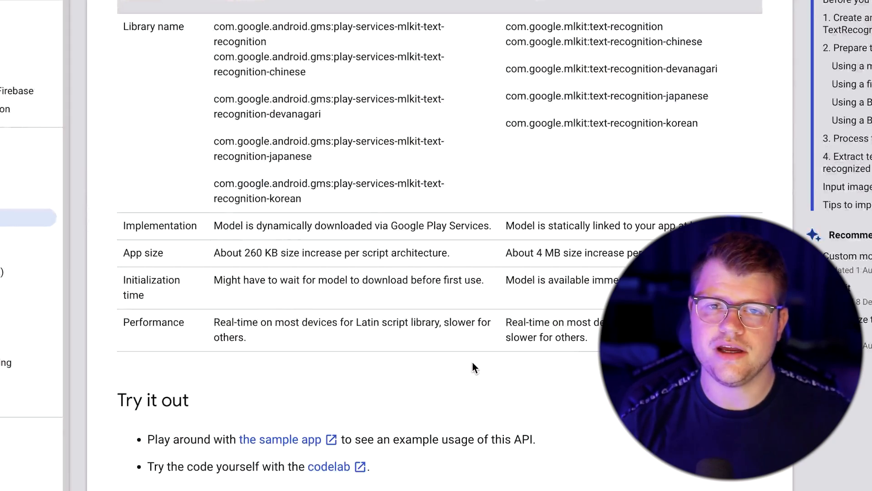
{"action": "scroll", "scroll_direction": "down", "scroll_amount": 3}
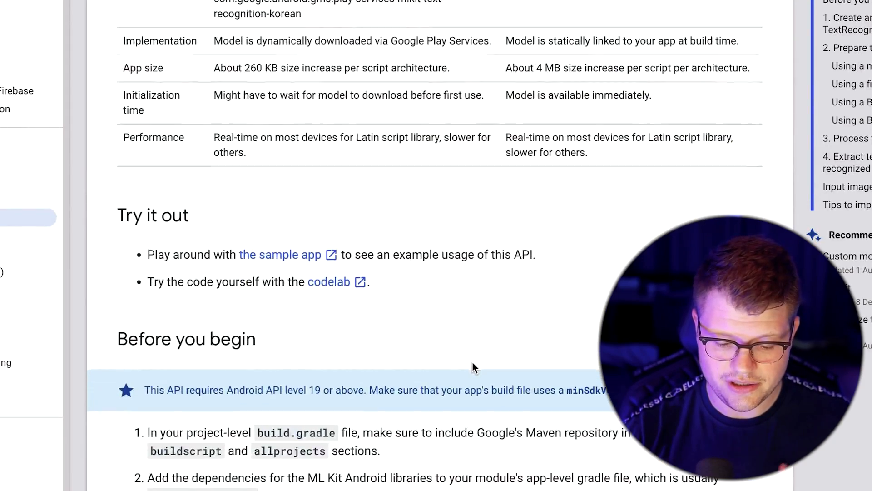
{"action": "scroll", "scroll_direction": "down", "scroll_amount": 3}
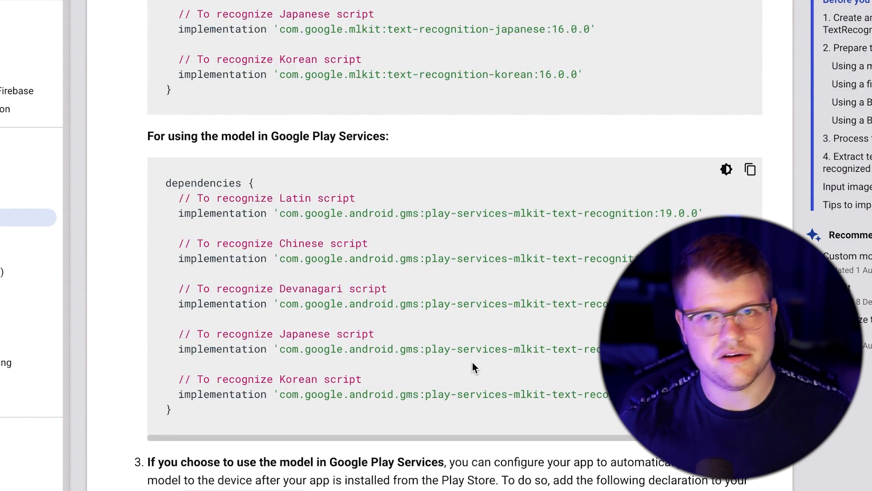
{"action": "scroll", "scroll_direction": "up", "scroll_amount": 3}
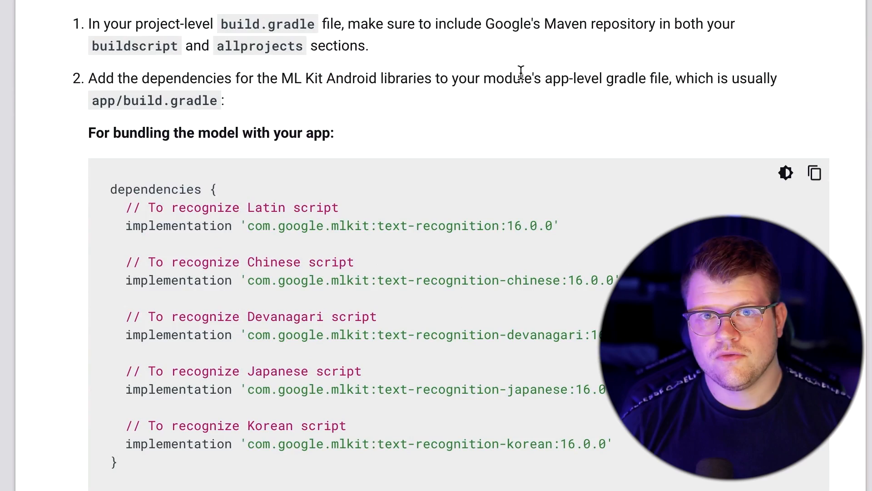
{"action": "mouse_move", "coordinate": [70, 211]}
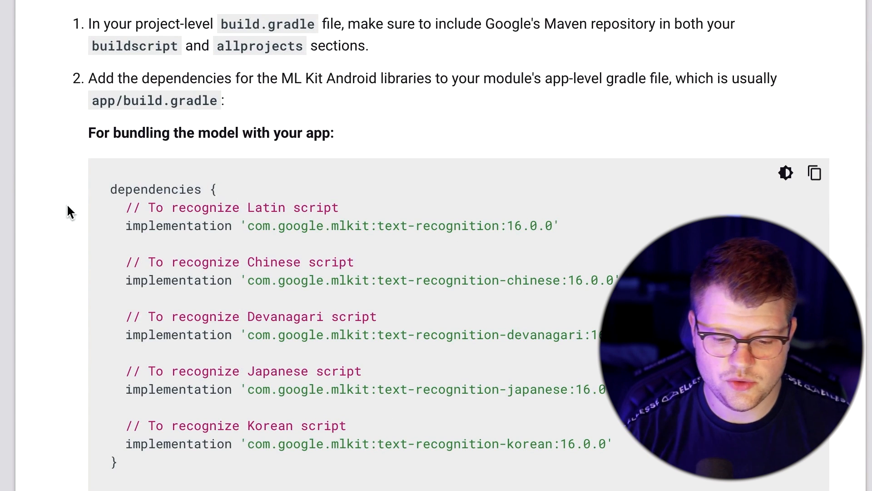
{"action": "mouse_move", "coordinate": [122, 233]}
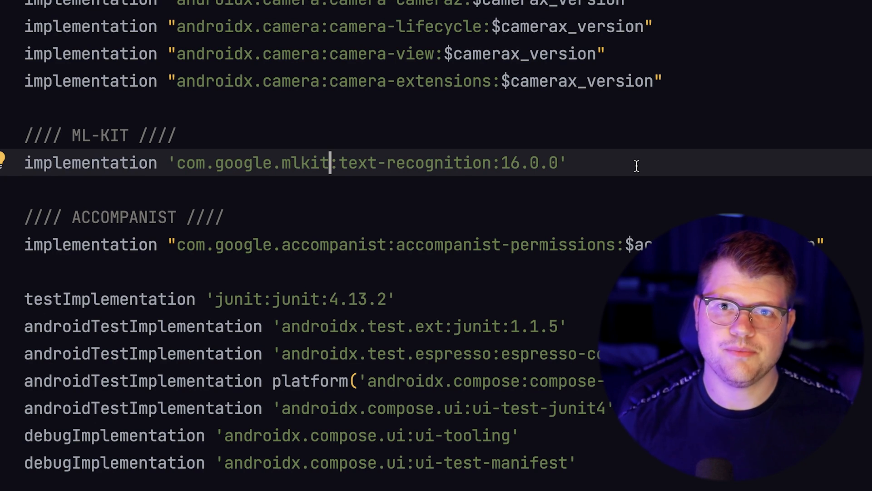
{"action": "mouse_move", "coordinate": [441, 136]}
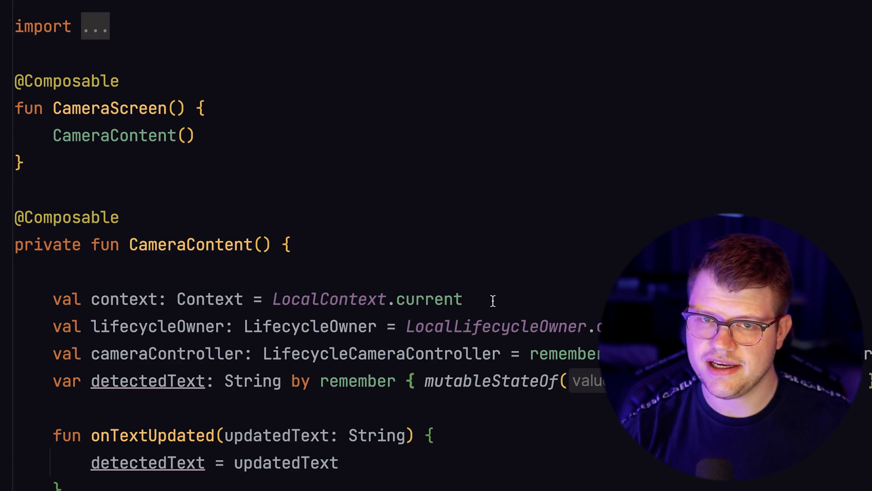
{"action": "scroll", "scroll_direction": "down", "scroll_amount": 3}
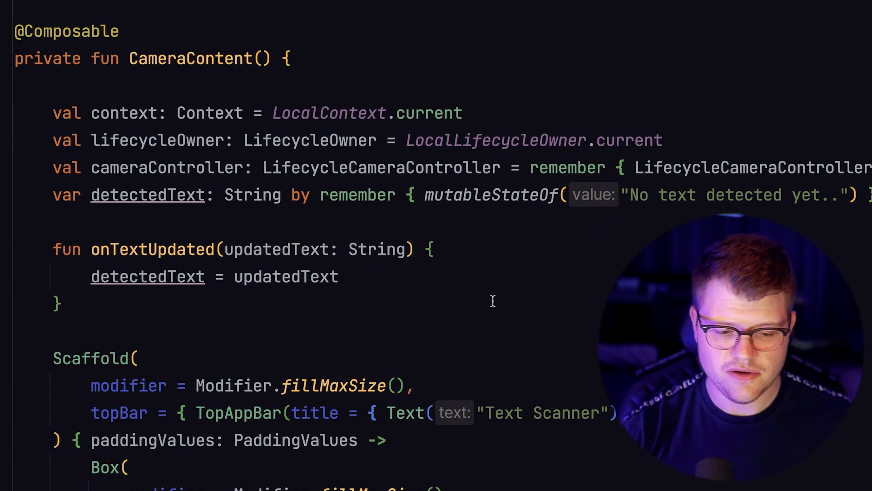
{"action": "scroll", "scroll_direction": "down", "scroll_amount": 3}
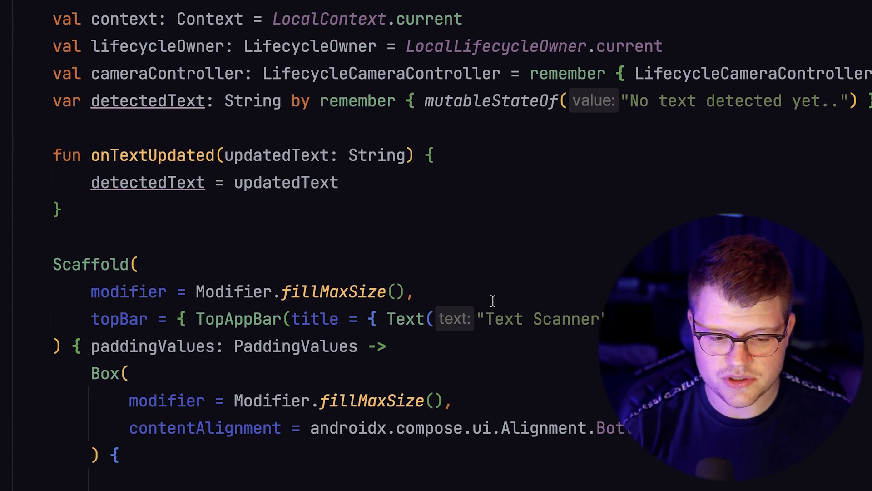
{"action": "scroll", "scroll_direction": "down", "scroll_amount": 3}
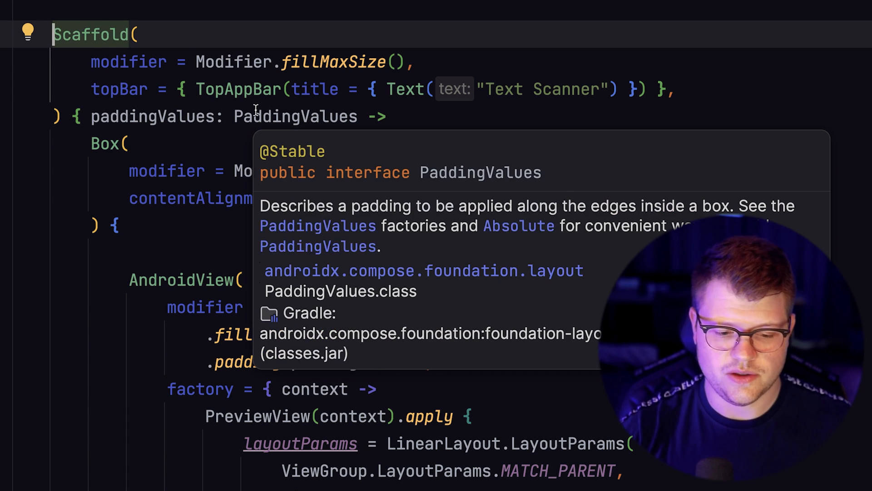
{"action": "scroll", "scroll_direction": "down", "scroll_amount": 3}
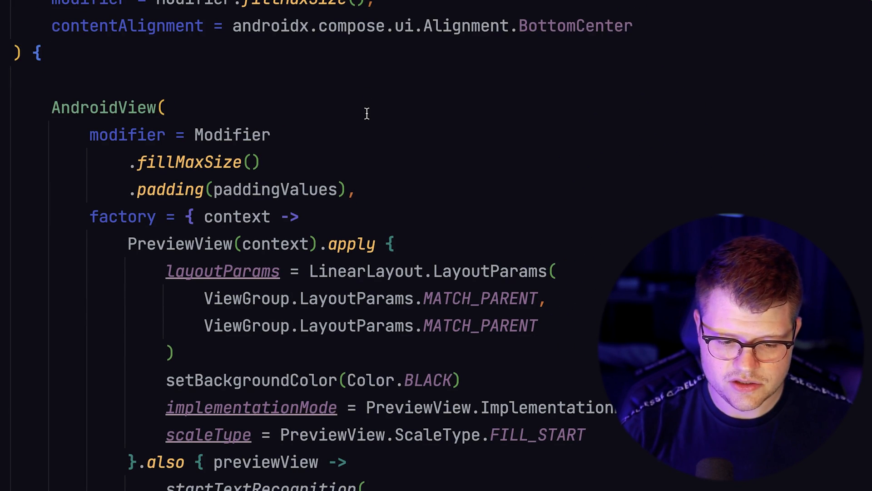
{"action": "scroll", "scroll_direction": "down", "scroll_amount": 3}
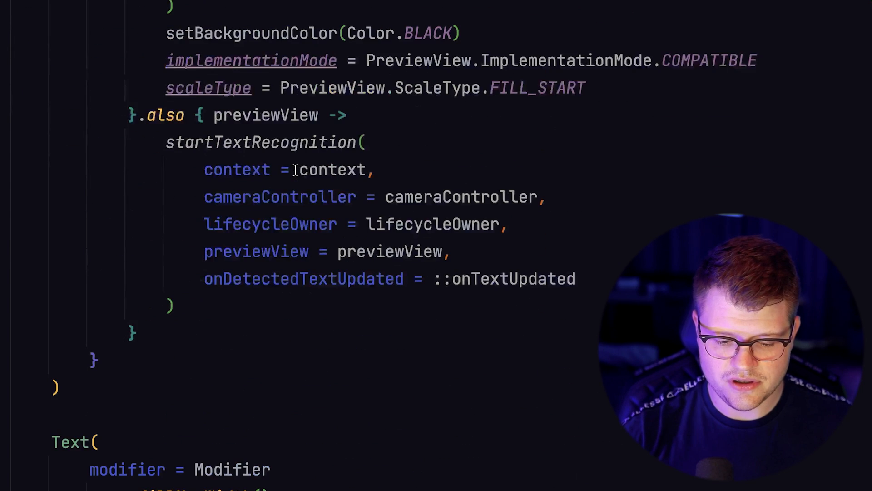
{"action": "scroll", "scroll_direction": "down", "scroll_amount": 3}
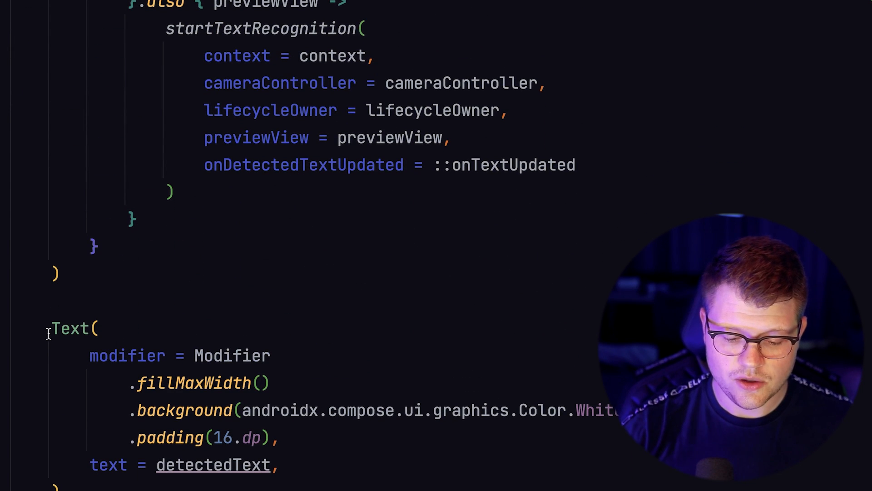
{"action": "mouse_move", "coordinate": [377, 358]}
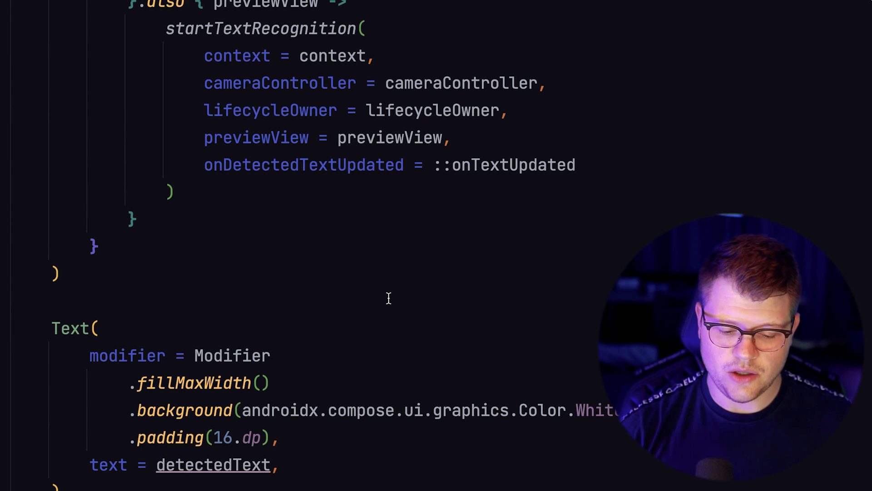
{"action": "scroll", "scroll_direction": "up", "scroll_amount": 3}
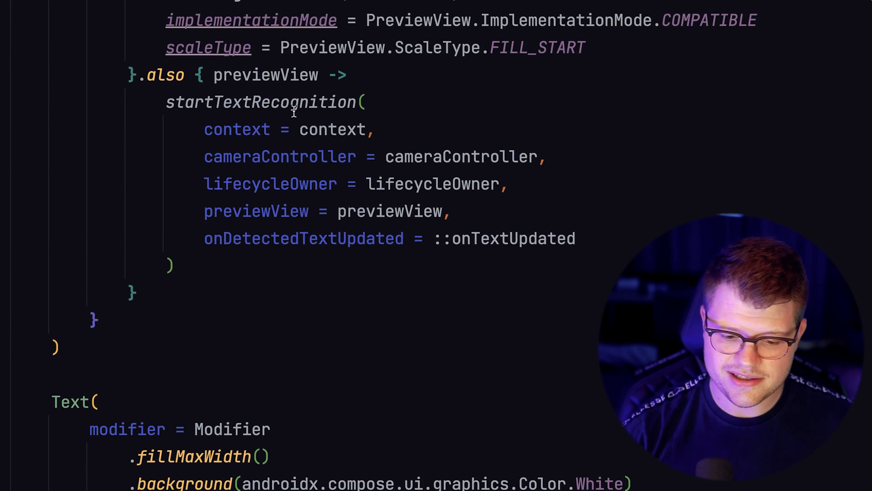
{"action": "double_click", "coordinate": [301, 238]}
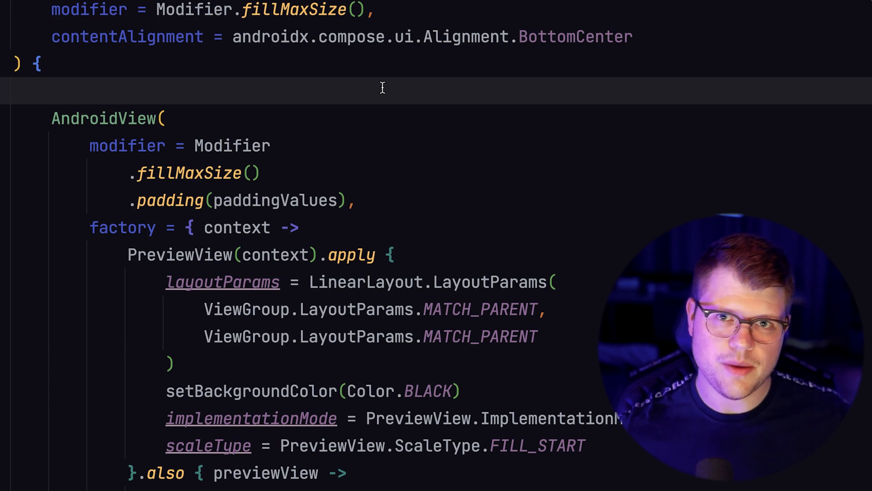
{"action": "scroll", "scroll_direction": "down", "scroll_amount": 3}
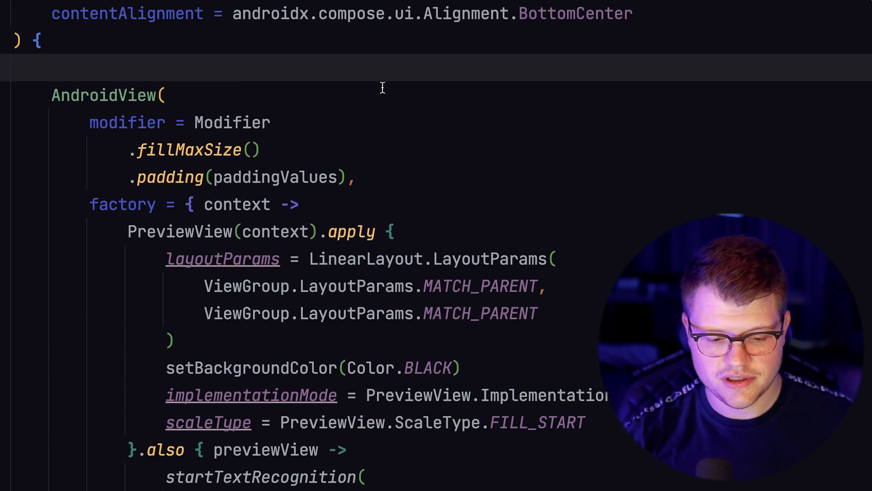
{"action": "scroll", "scroll_direction": "down", "scroll_amount": 3}
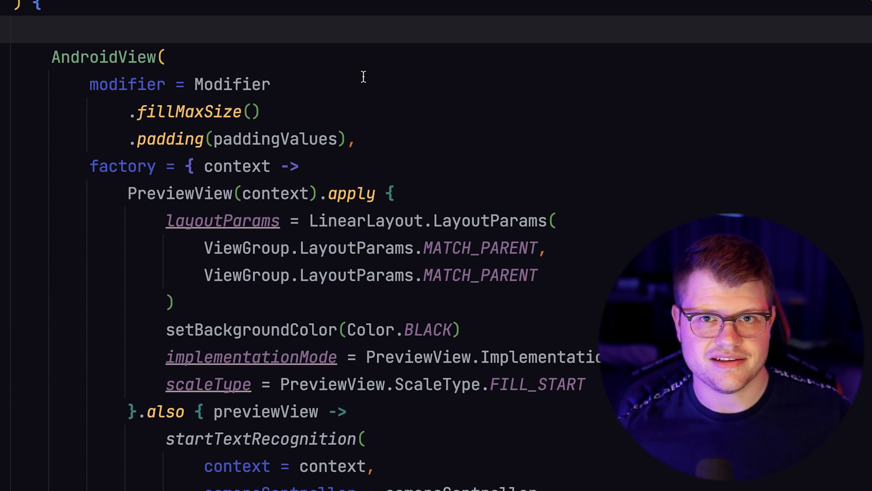
{"action": "scroll", "scroll_direction": "down", "scroll_amount": 3}
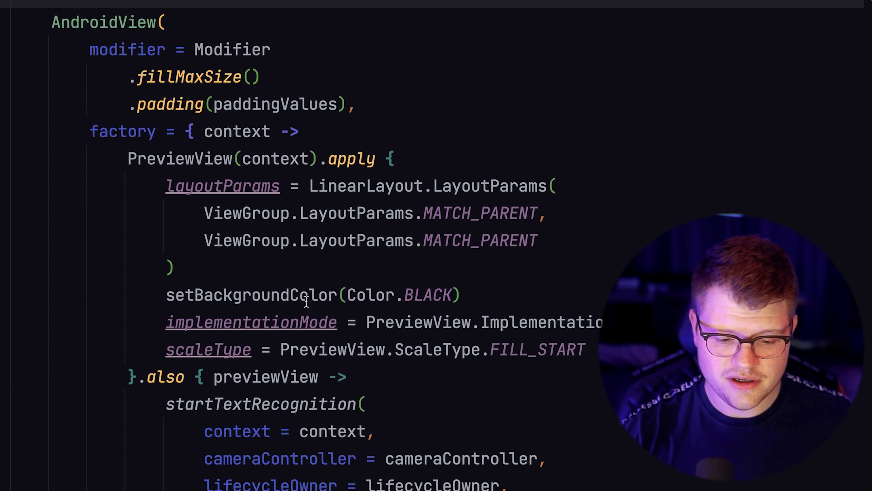
{"action": "scroll", "scroll_direction": "down", "scroll_amount": 3}
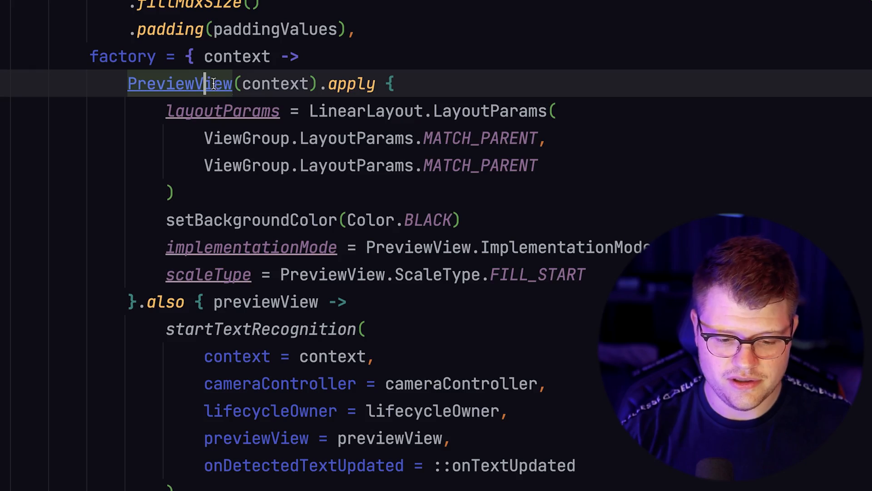
{"action": "left_click", "coordinate": [178, 84]}
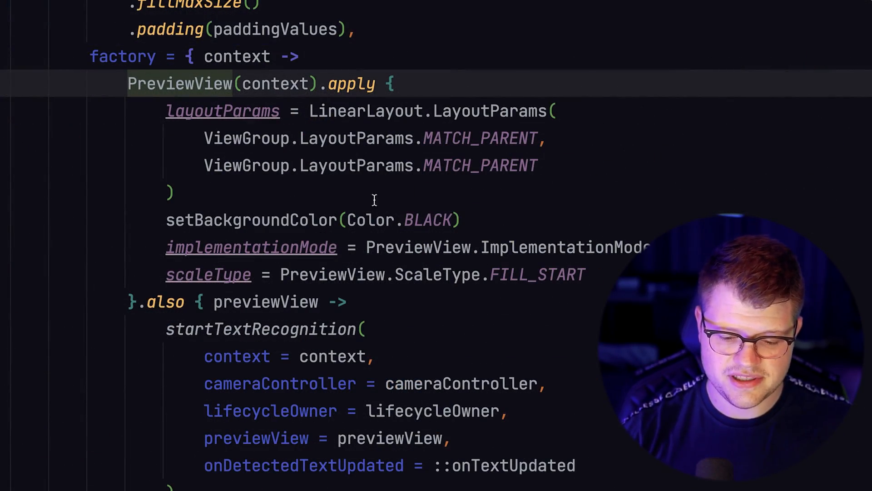
{"action": "scroll", "scroll_direction": "down", "scroll_amount": 3}
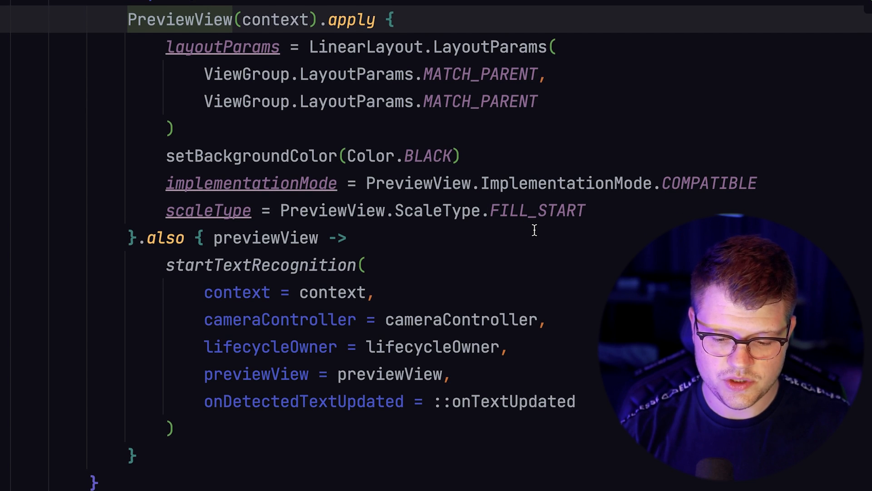
{"action": "scroll", "scroll_direction": "down", "scroll_amount": 3}
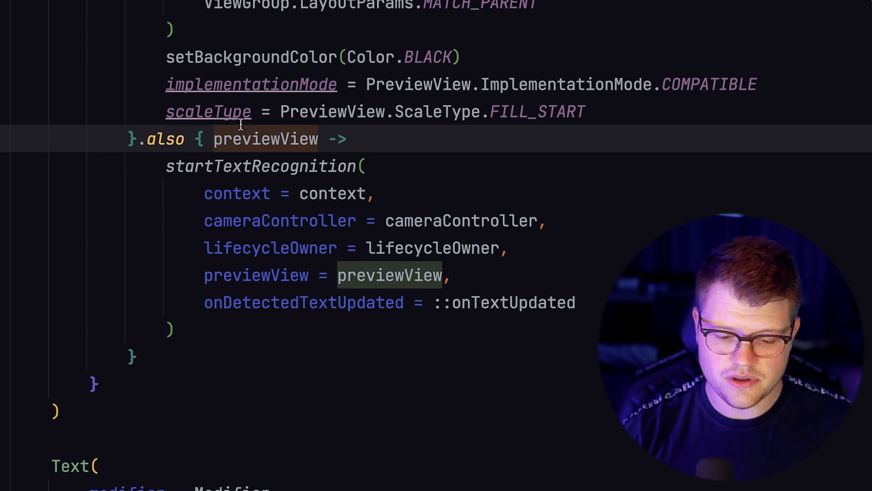
{"action": "scroll", "scroll_direction": "up", "scroll_amount": 3}
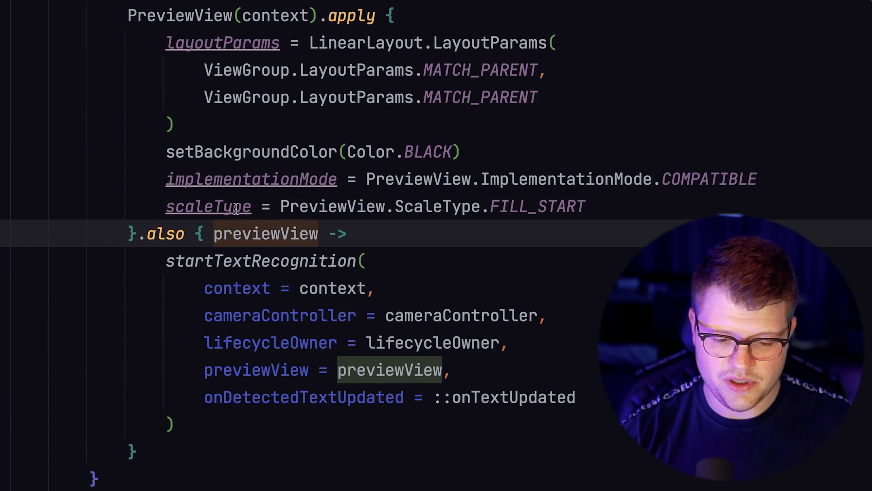
{"action": "left_click", "coordinate": [289, 260]}
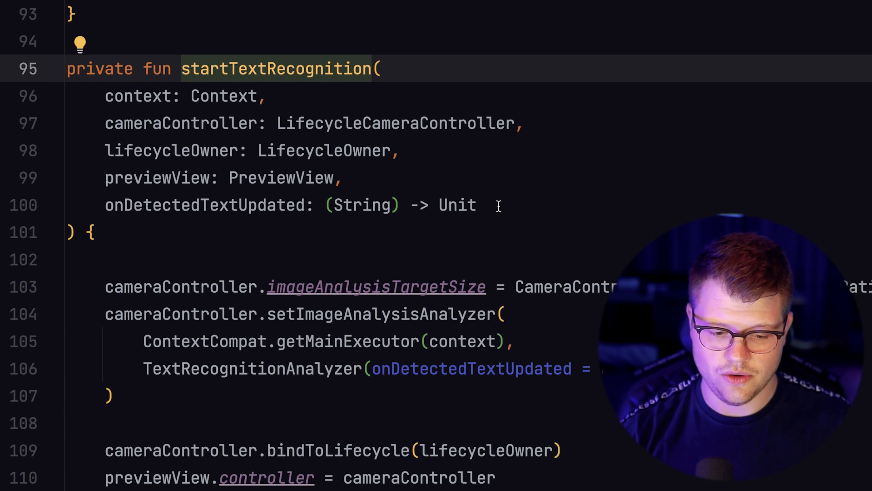
{"action": "mouse_move", "coordinate": [242, 89]}
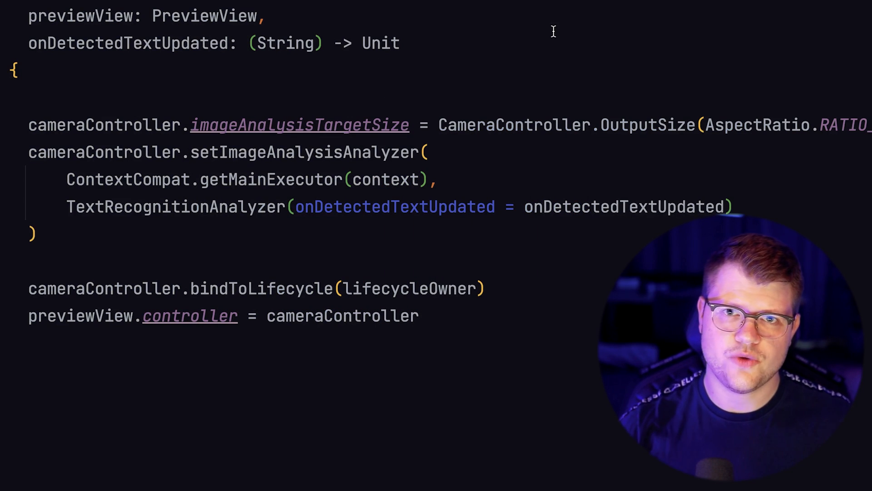
{"action": "mouse_move", "coordinate": [530, 166]}
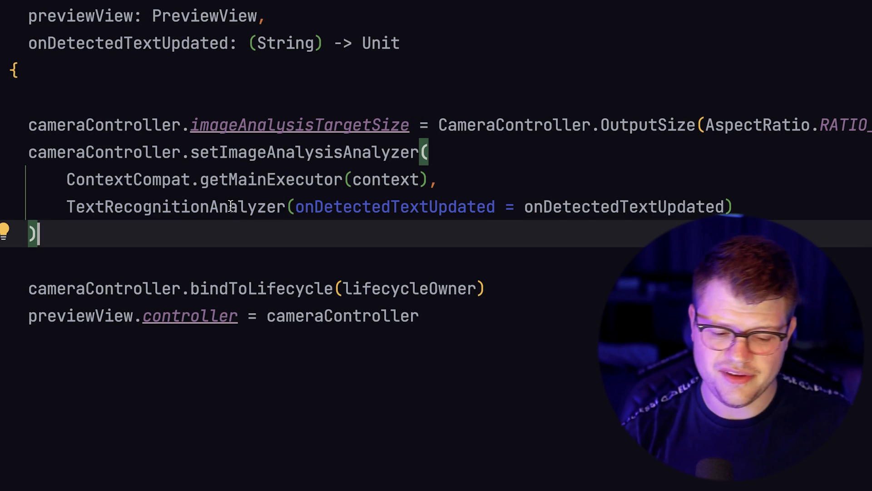
{"action": "mouse_move", "coordinate": [195, 206]}
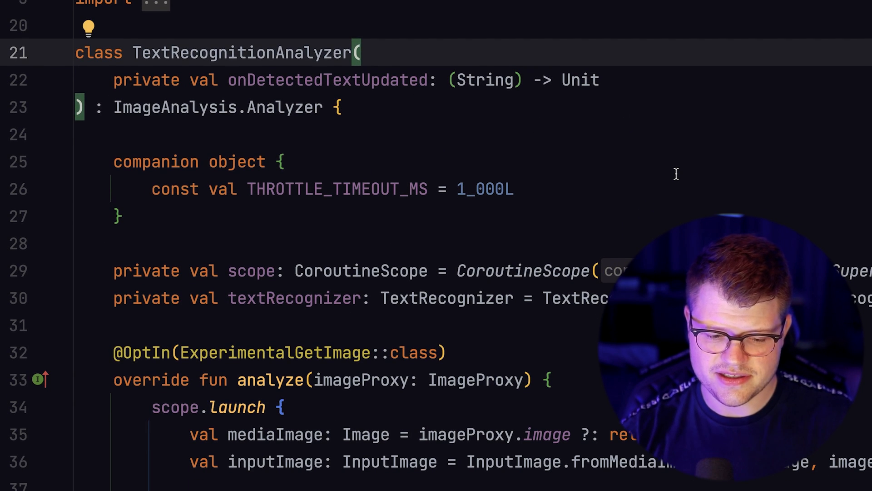
{"action": "mouse_move", "coordinate": [436, 107]}
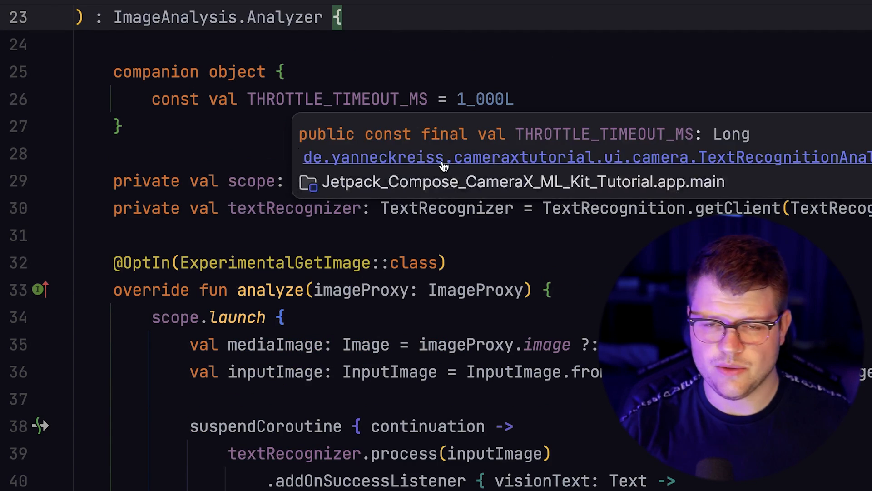
Step: Fill analyze() with an InputImage, textRecognizer.process and onDetectedTextUpdated for non-blank results
{"action": "scroll", "scroll_direction": "down", "scroll_amount": 3}
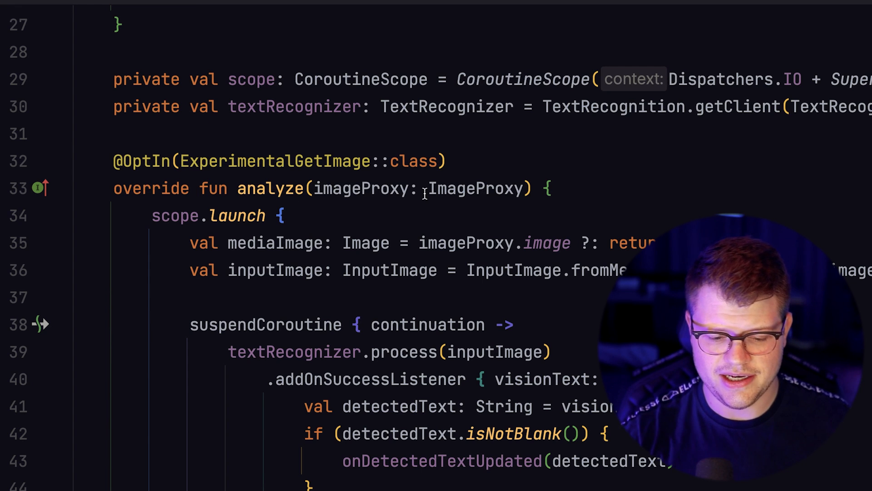
{"action": "mouse_move", "coordinate": [398, 188]}
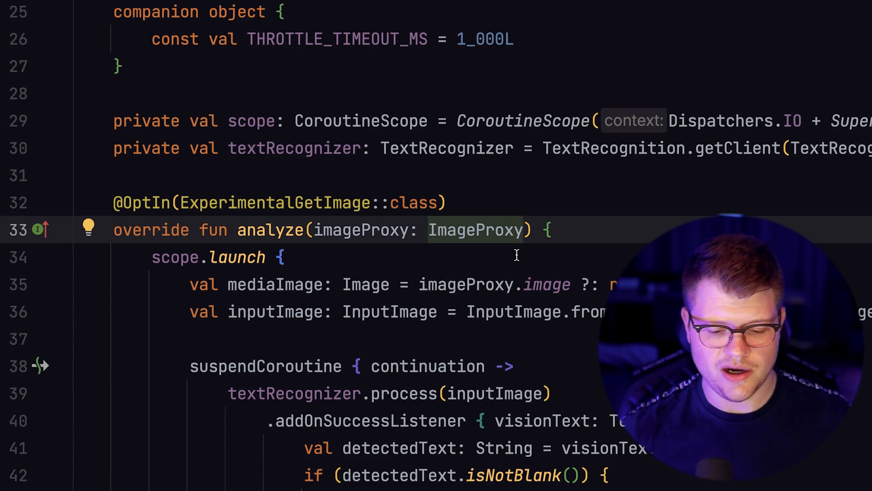
{"action": "scroll", "scroll_direction": "down", "scroll_amount": 3}
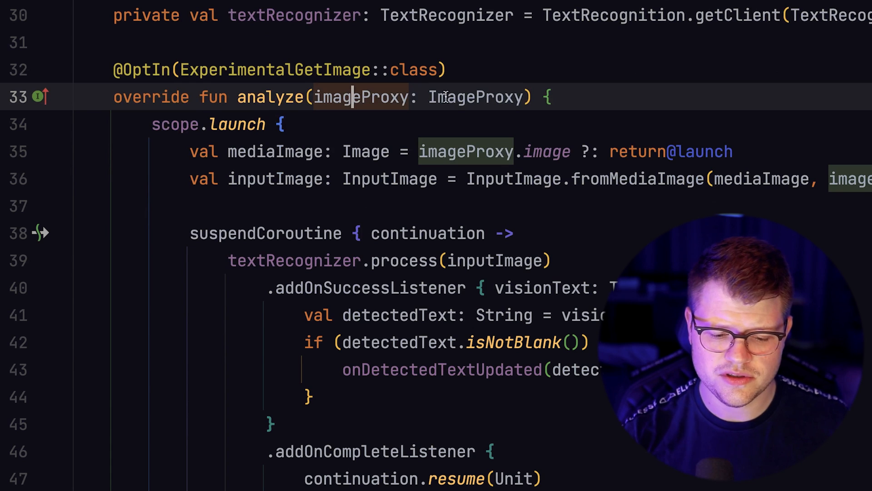
{"action": "scroll", "scroll_direction": "down", "scroll_amount": 3}
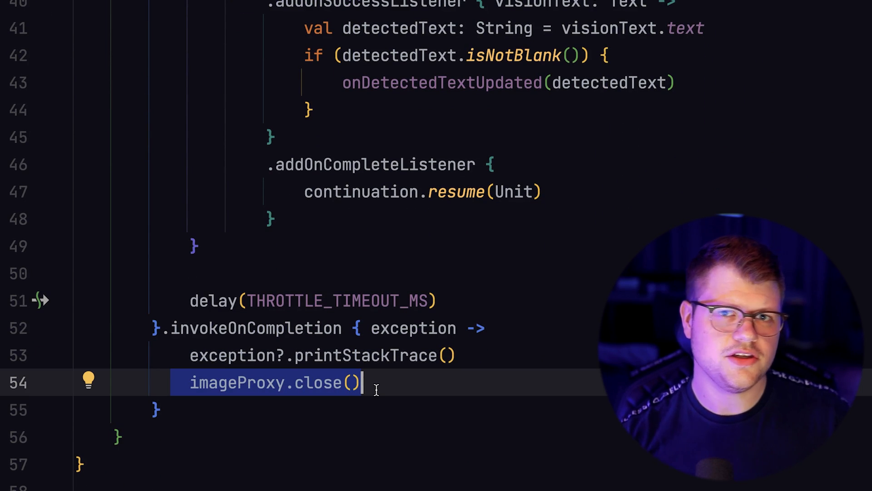
{"action": "scroll", "scroll_direction": "up", "scroll_amount": 3}
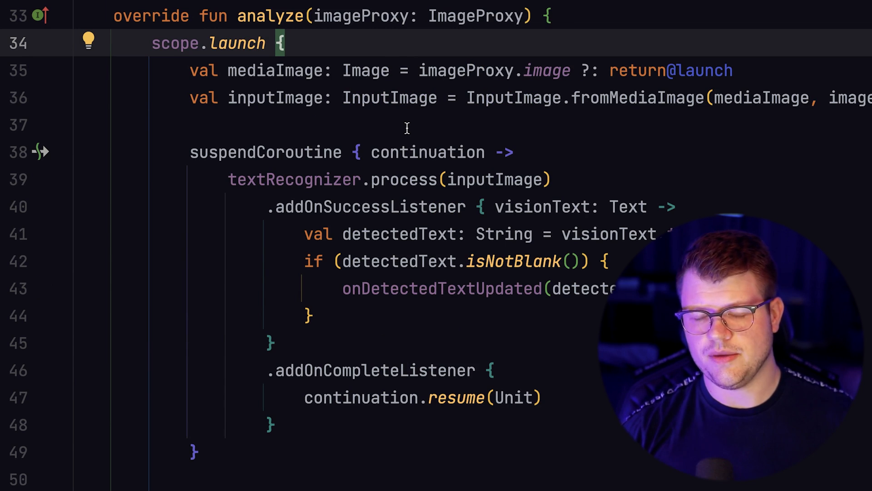
{"action": "scroll", "scroll_direction": "down", "scroll_amount": 3}
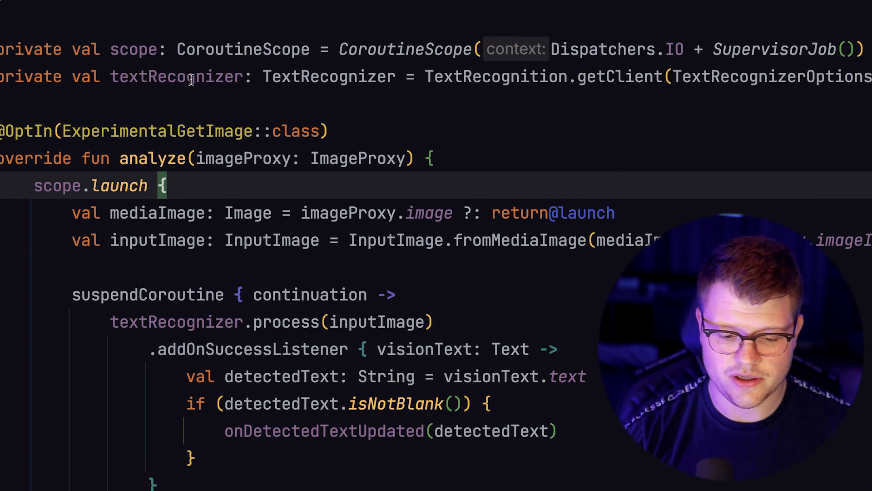
{"action": "double_click", "coordinate": [176, 321]}
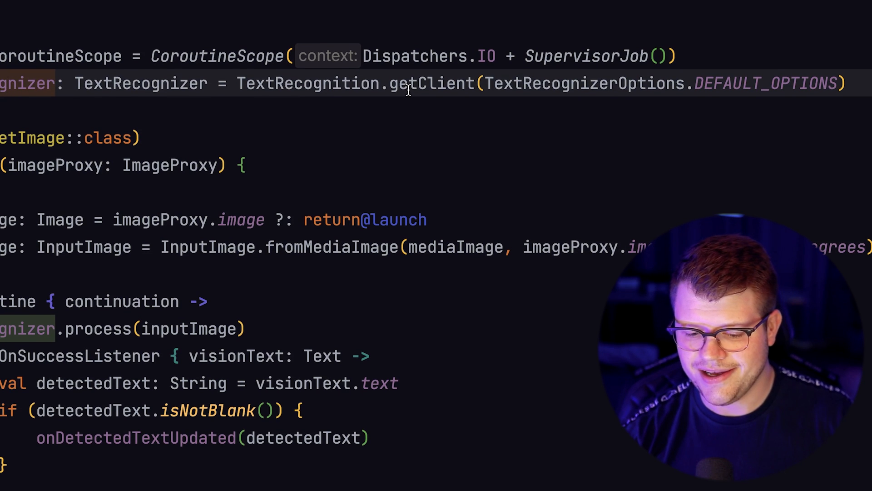
{"action": "mouse_move", "coordinate": [644, 110]}
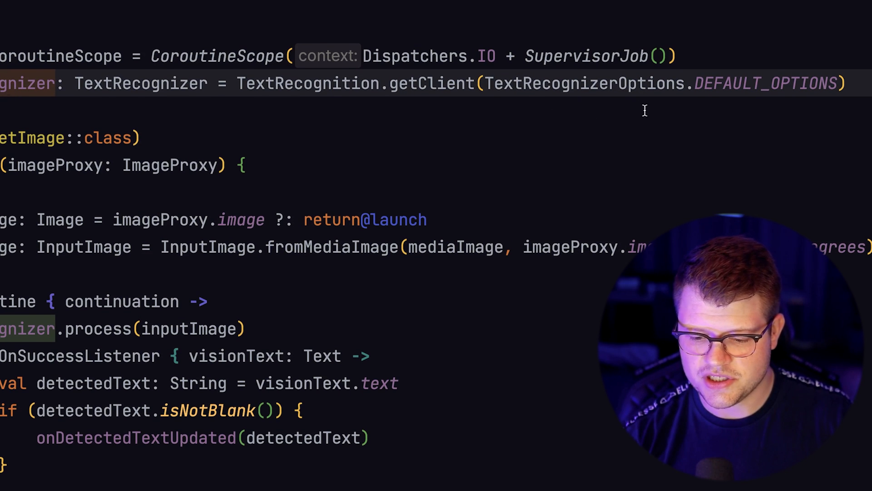
{"action": "mouse_move", "coordinate": [286, 167]}
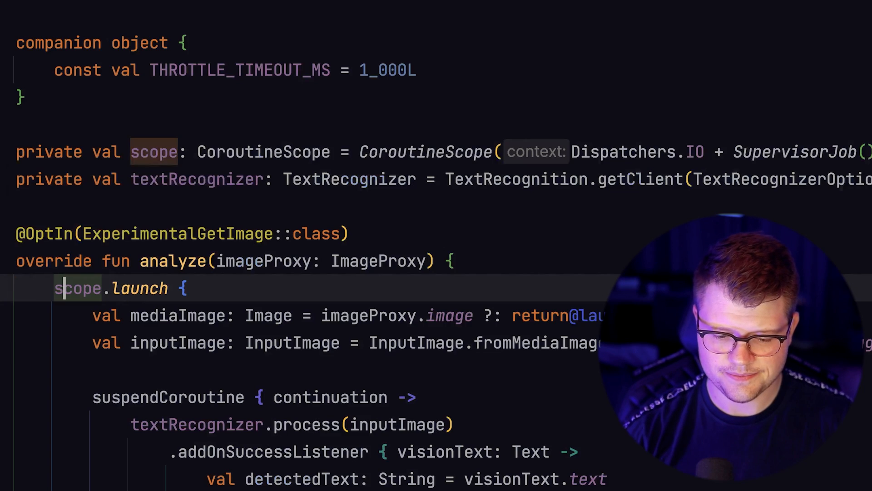
{"action": "scroll", "scroll_direction": "down", "scroll_amount": 3}
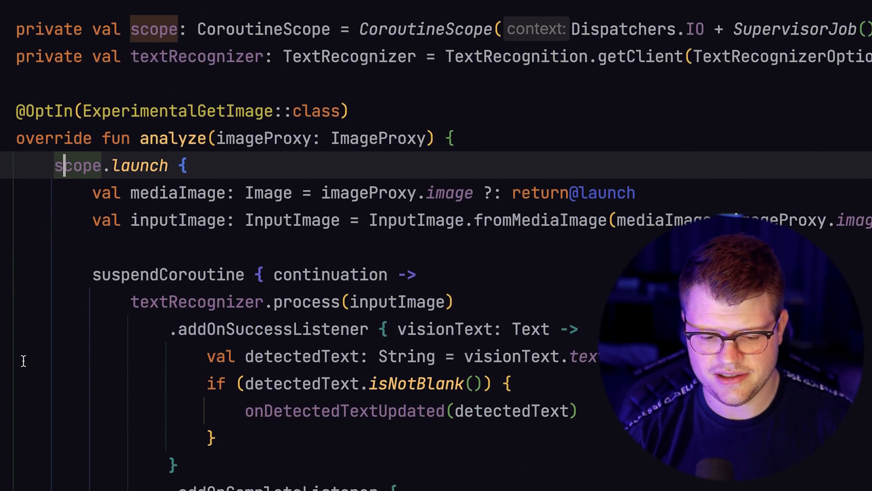
{"action": "scroll", "scroll_direction": "down", "scroll_amount": 3}
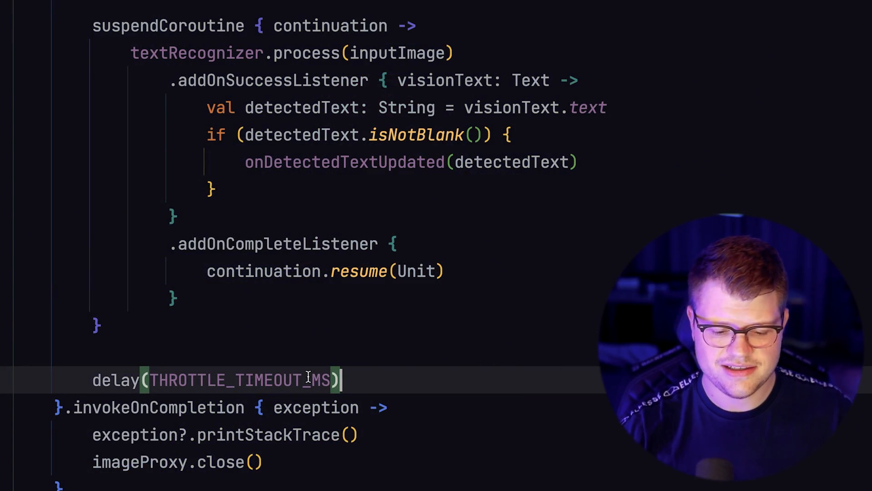
{"action": "scroll", "scroll_direction": "up", "scroll_amount": 3}
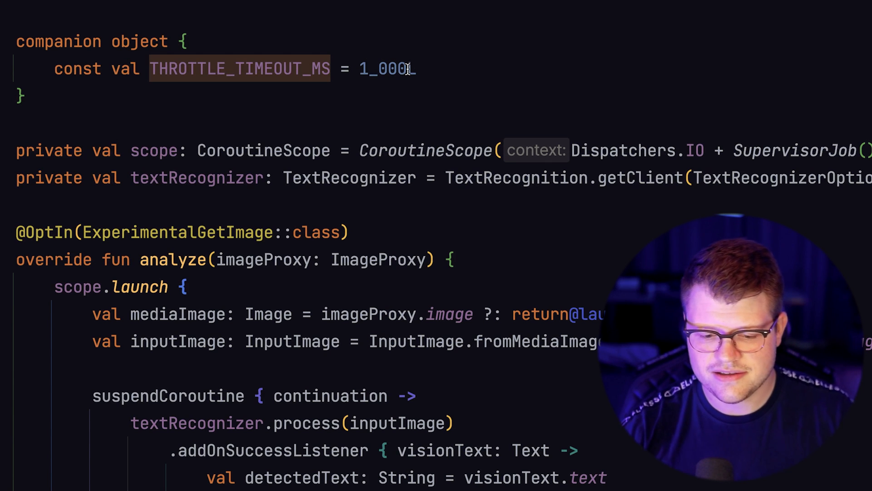
{"action": "scroll", "scroll_direction": "down", "scroll_amount": 3}
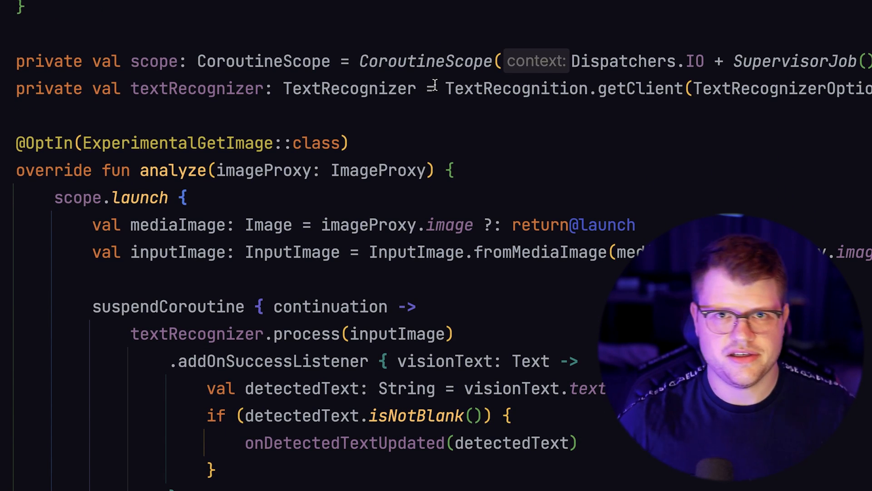
{"action": "mouse_move", "coordinate": [537, 121]}
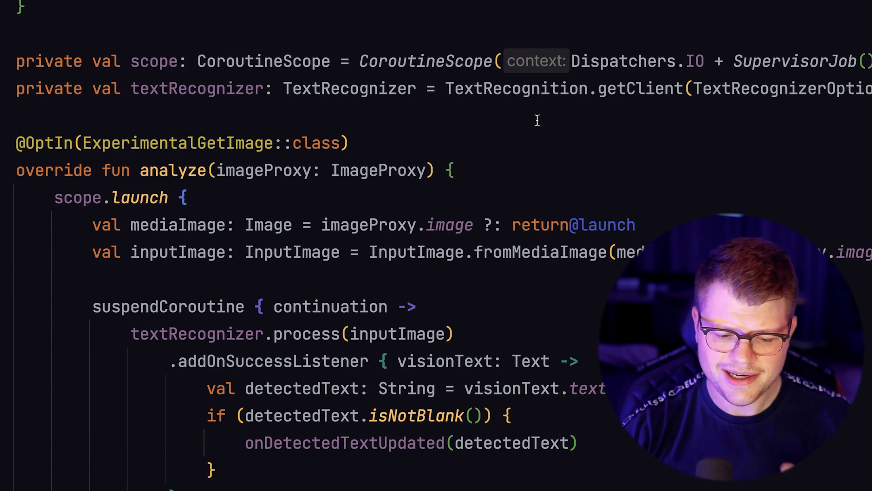
{"action": "scroll", "scroll_direction": "down", "scroll_amount": 3}
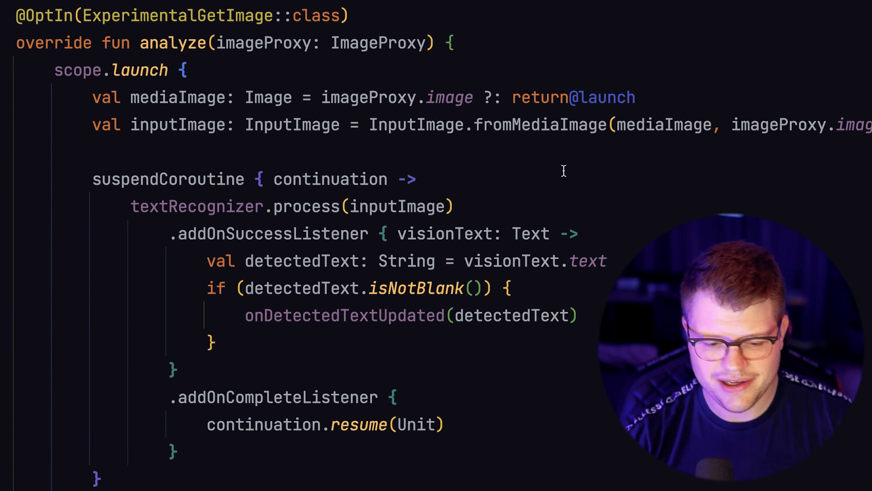
{"action": "scroll", "scroll_direction": "up", "scroll_amount": 3}
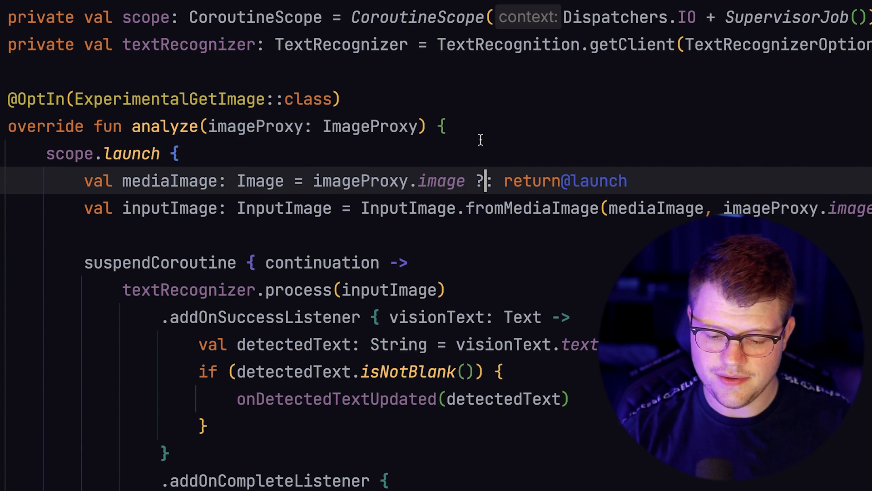
Step: Replace the mediaImage early return with run { imageProxy.close(); return@launch }
{"action": "double_click", "coordinate": [565, 180]}
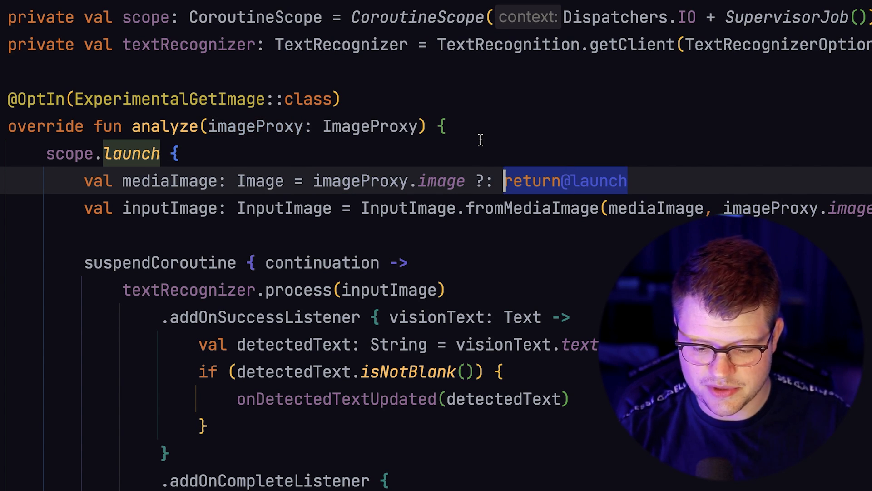
{"action": "scroll", "scroll_direction": "right", "scroll_amount": 3}
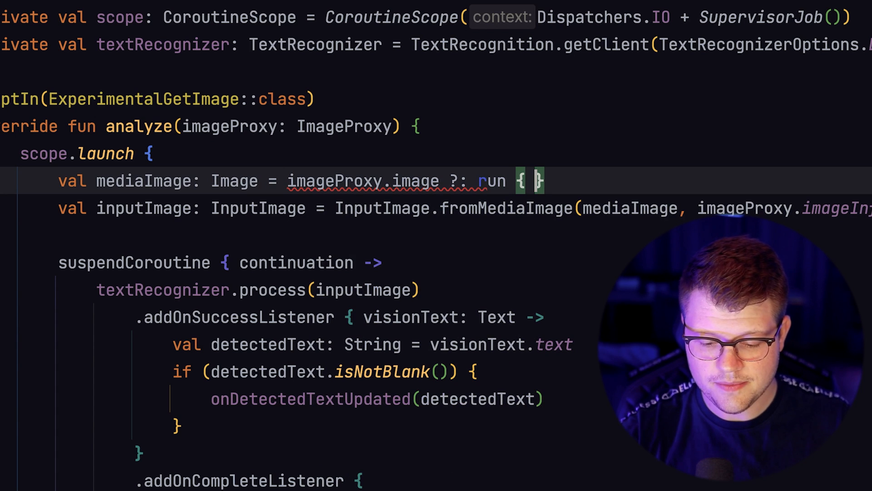
{"action": "type", "text": "imag"}
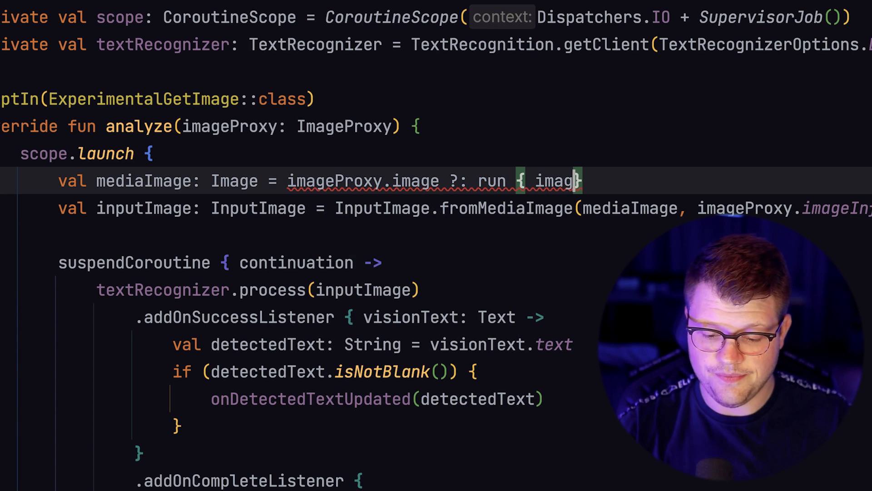
{"action": "type", "text": "imageProxy.close(); return@launch"}
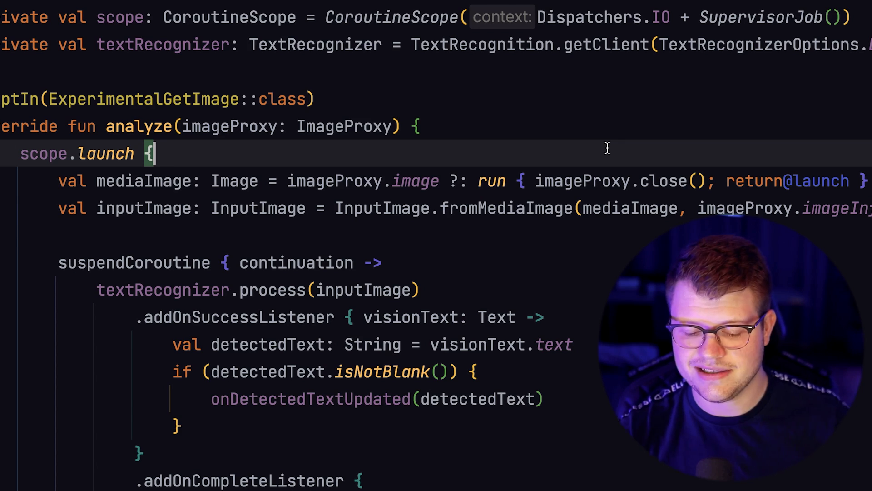
{"action": "scroll", "scroll_direction": "down", "scroll_amount": 3}
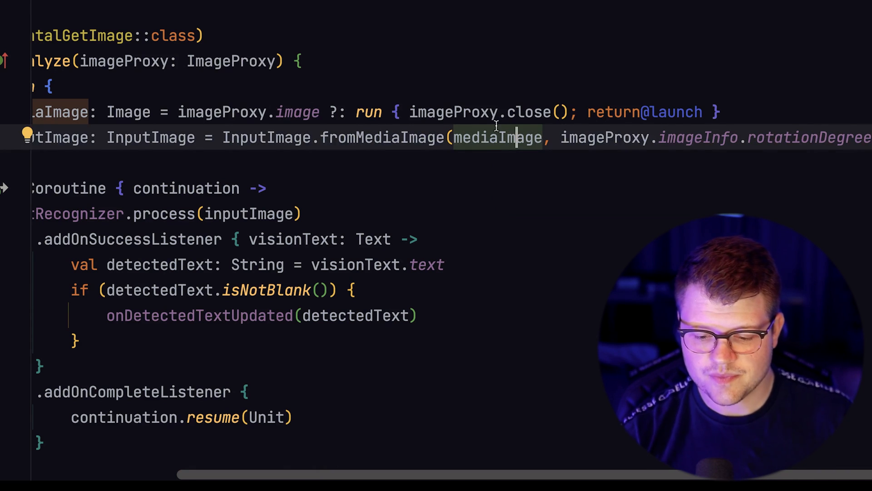
{"action": "mouse_move", "coordinate": [805, 139]}
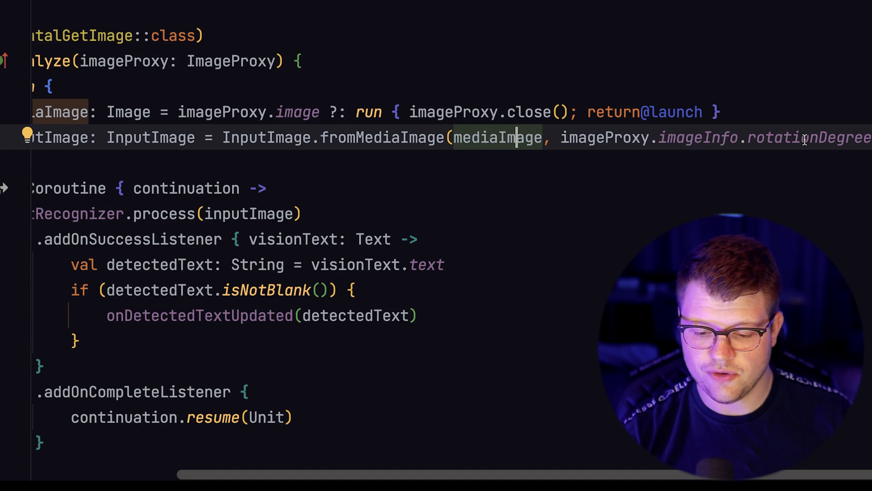
{"action": "mouse_move", "coordinate": [695, 137]}
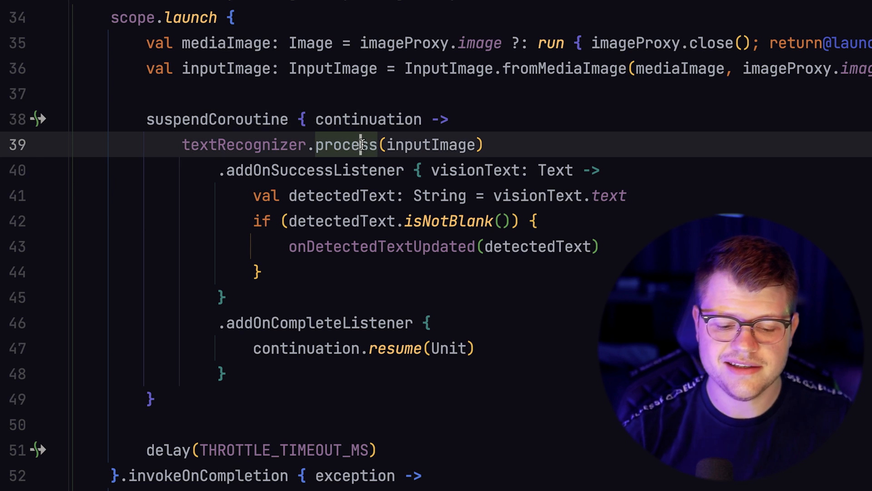
{"action": "left_click", "coordinate": [448, 119]}
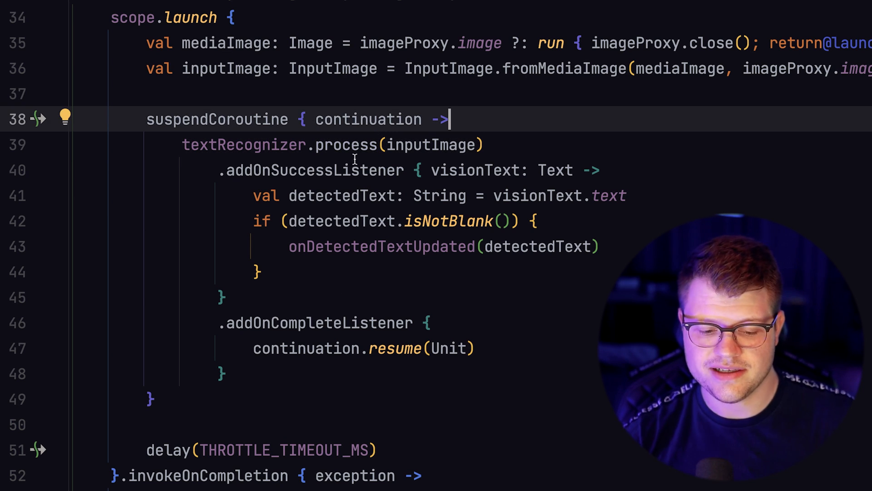
{"action": "double_click", "coordinate": [433, 145]}
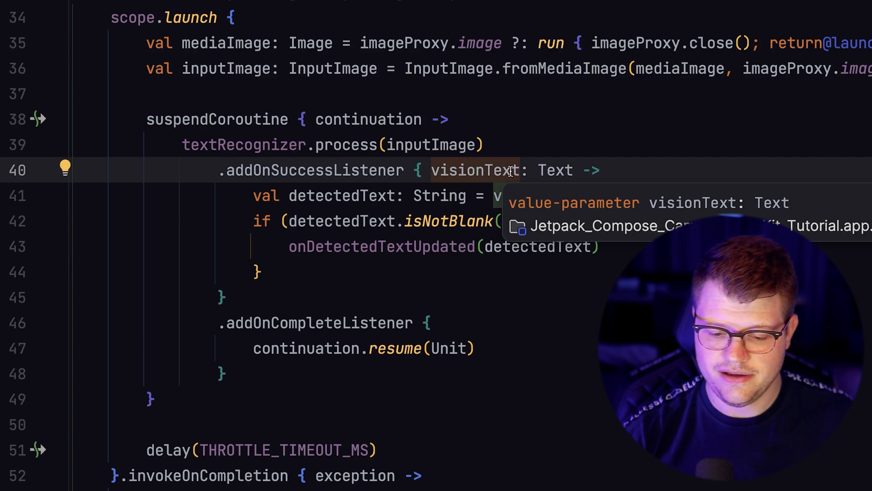
{"action": "mouse_move", "coordinate": [554, 170]}
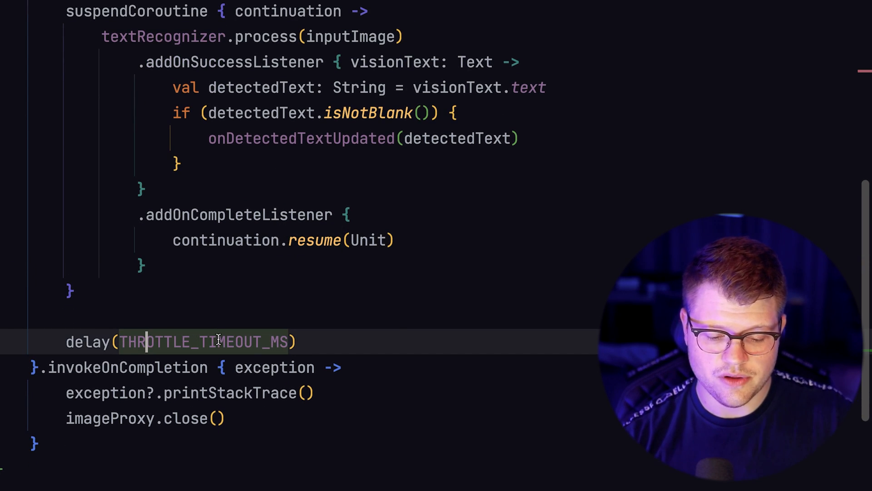
{"action": "mouse_move", "coordinate": [396, 339]}
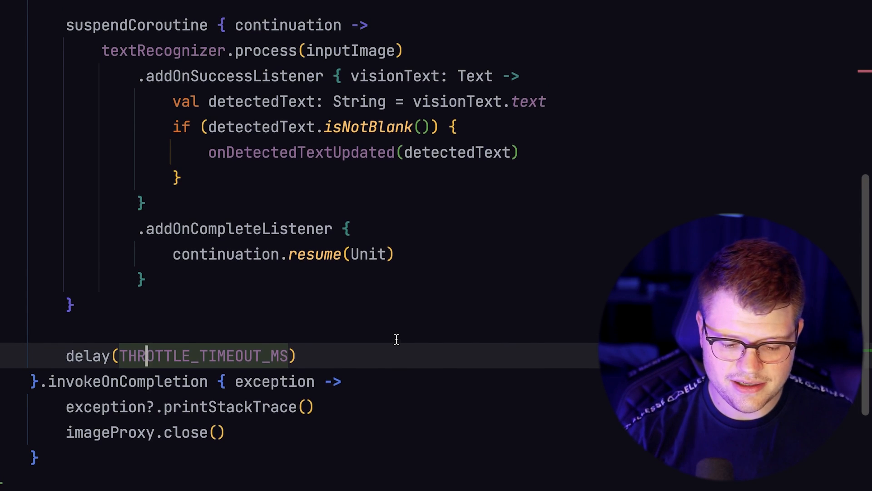
{"action": "scroll", "scroll_direction": "down", "scroll_amount": 3}
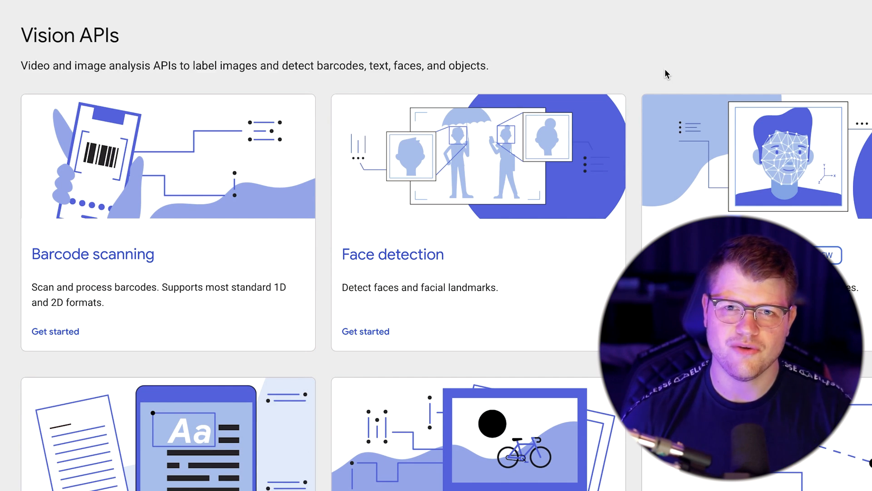
{"action": "scroll", "scroll_direction": "down", "scroll_amount": 3}
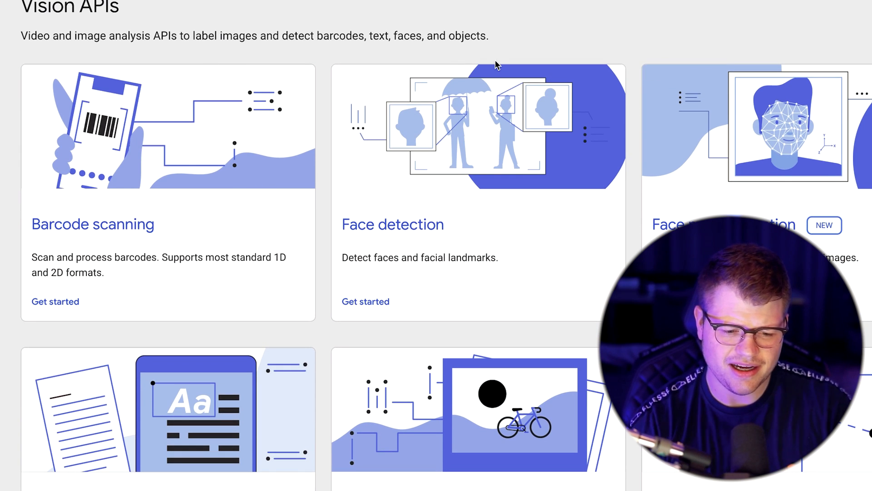
{"action": "mouse_move", "coordinate": [567, 92]}
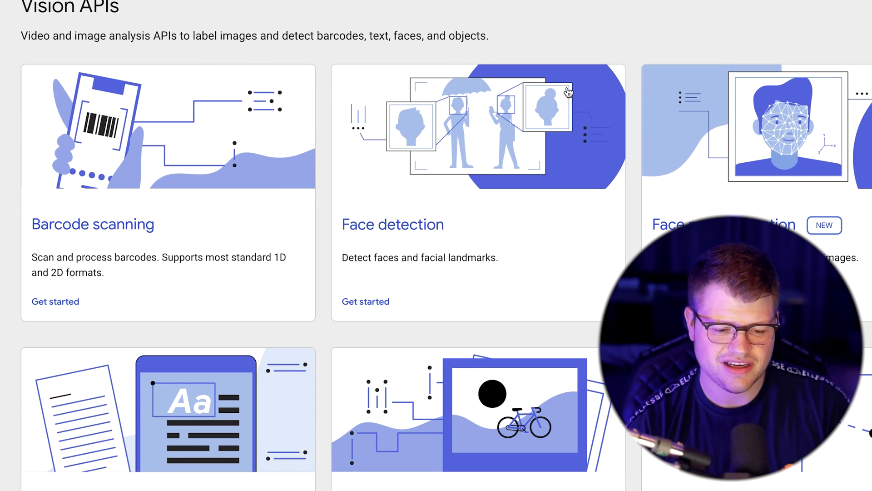
{"action": "scroll", "scroll_direction": "down", "scroll_amount": 3}
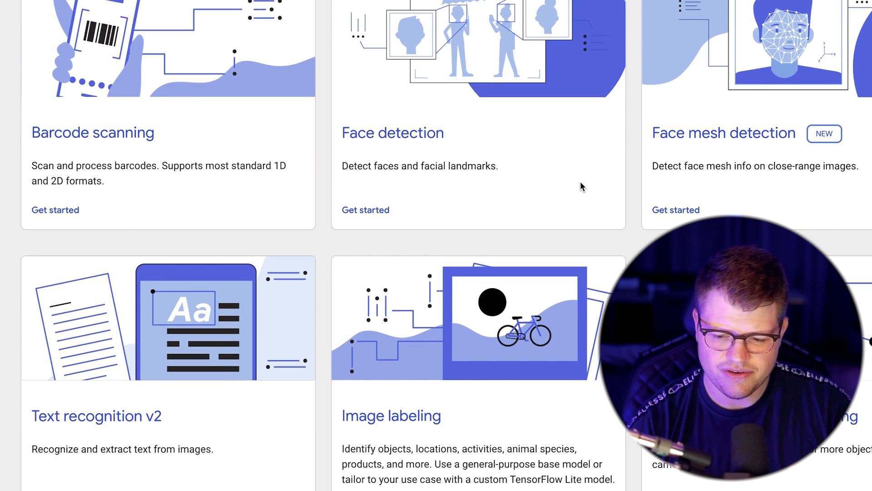
{"action": "scroll", "scroll_direction": "down", "scroll_amount": 3}
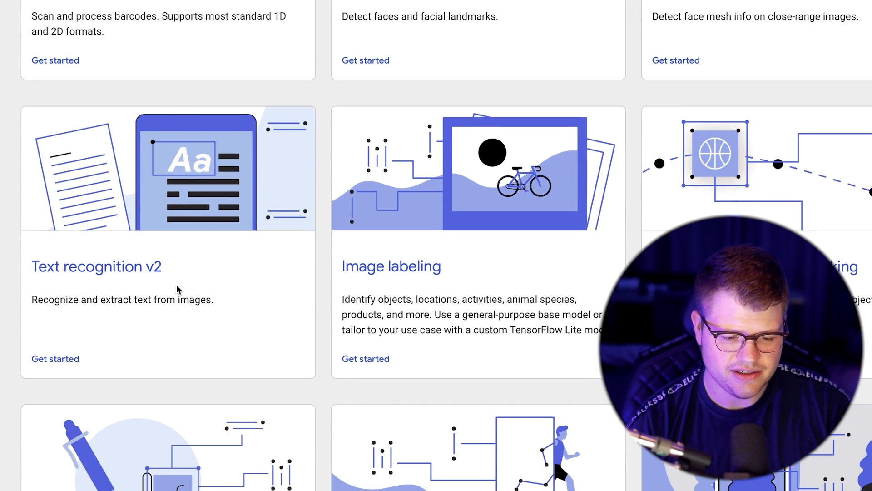
{"action": "mouse_move", "coordinate": [541, 320]}
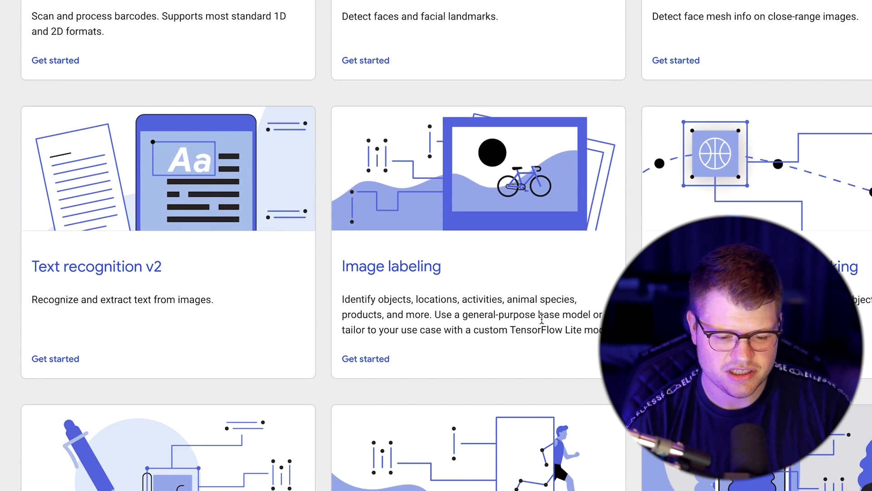
{"action": "scroll", "scroll_direction": "down", "scroll_amount": 3}
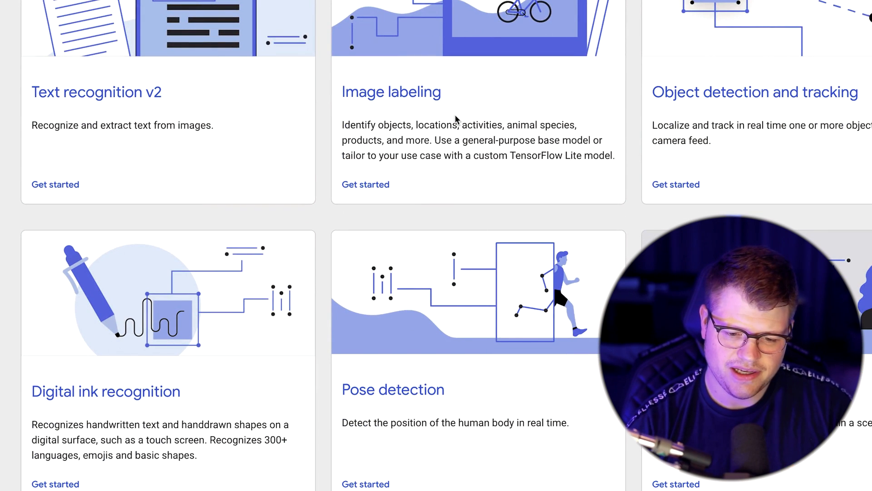
{"action": "scroll", "scroll_direction": "down", "scroll_amount": 3}
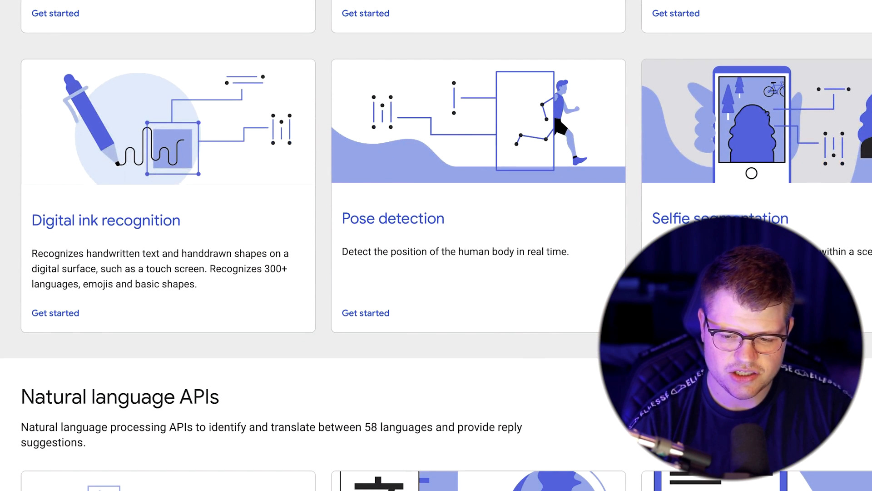
{"action": "scroll", "scroll_direction": "down", "scroll_amount": 3}
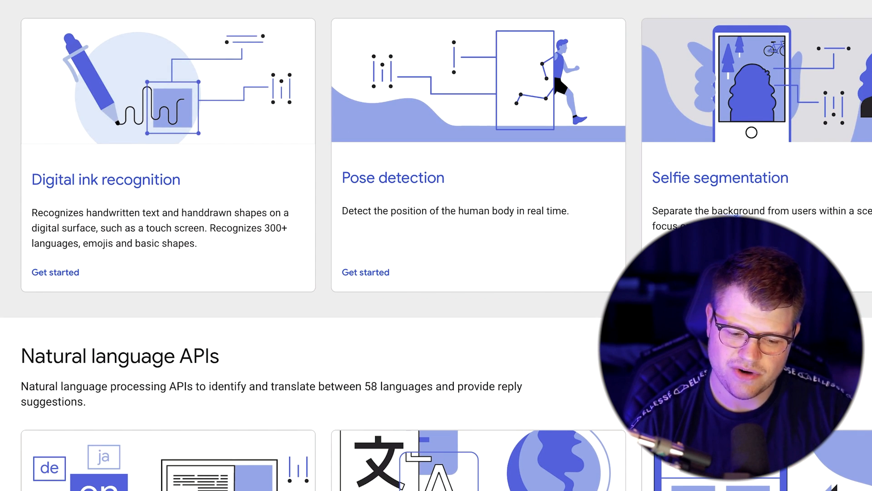
{"action": "scroll", "scroll_direction": "down", "scroll_amount": 3}
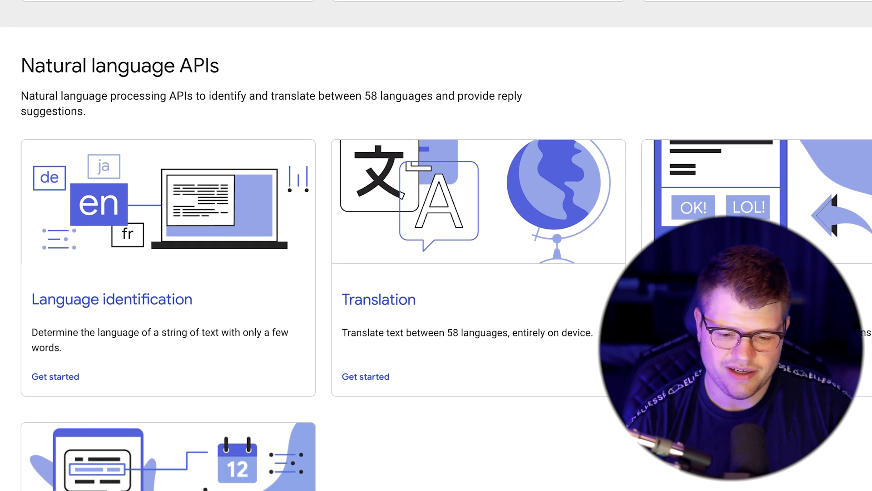
{"action": "scroll", "scroll_direction": "down", "scroll_amount": 3}
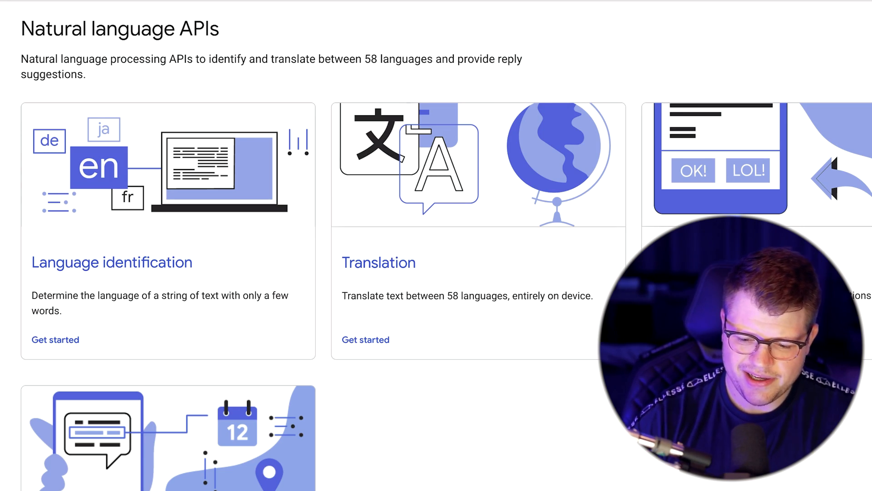
{"action": "scroll", "scroll_direction": "down", "scroll_amount": 3}
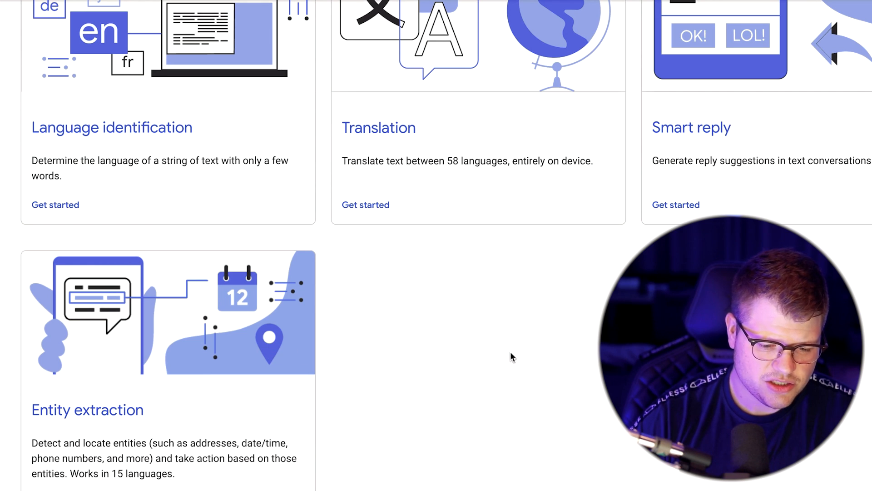